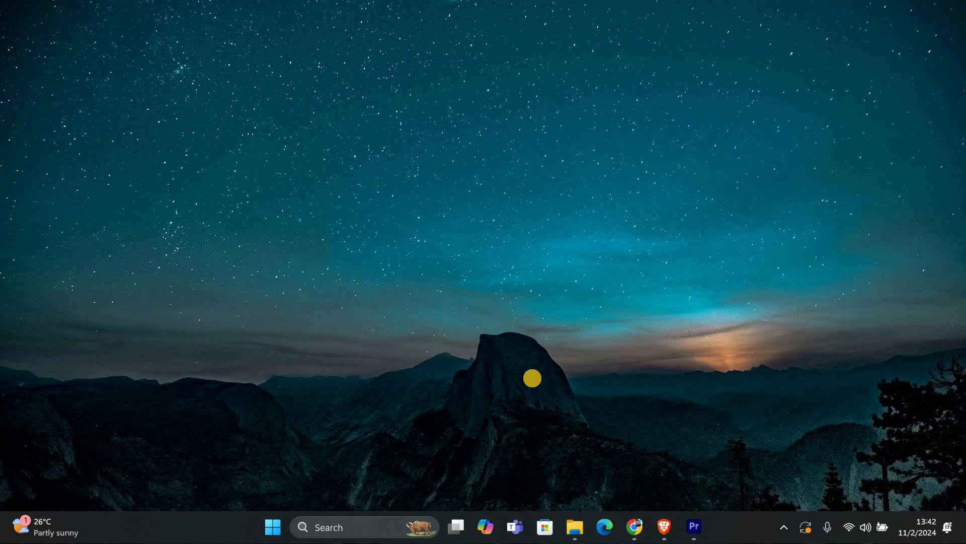
pyautogui.moveTo(279, 473)
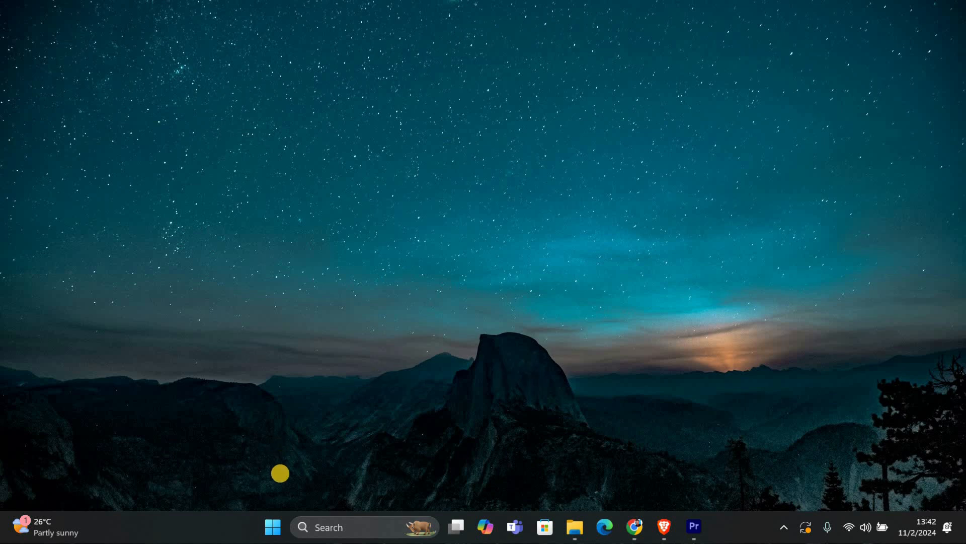
pyautogui.moveTo(273, 526)
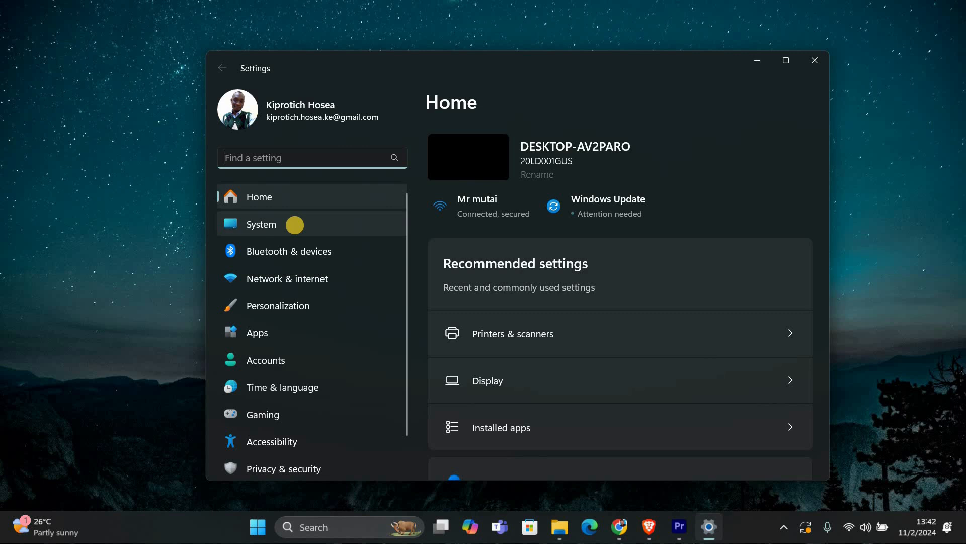
# Review the System > Power & battery page, scrolling through screen, sleep, power mode and battery saver options.
pyautogui.click(261, 223)
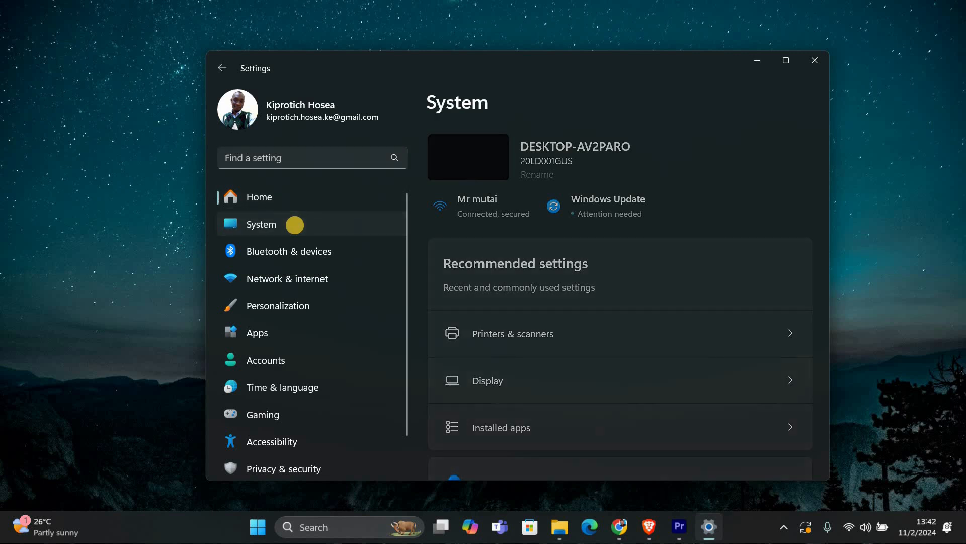
pyautogui.scroll(-3)
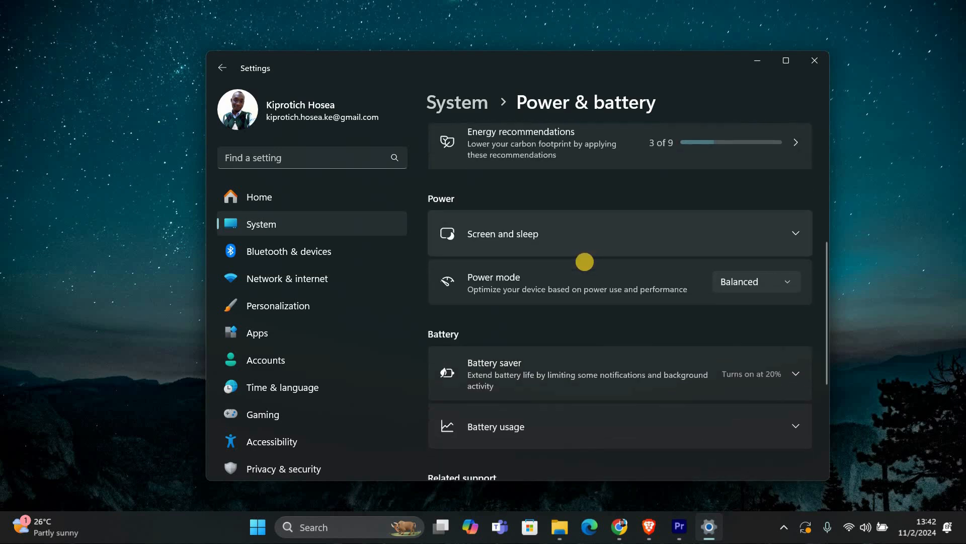
pyautogui.scroll(-3)
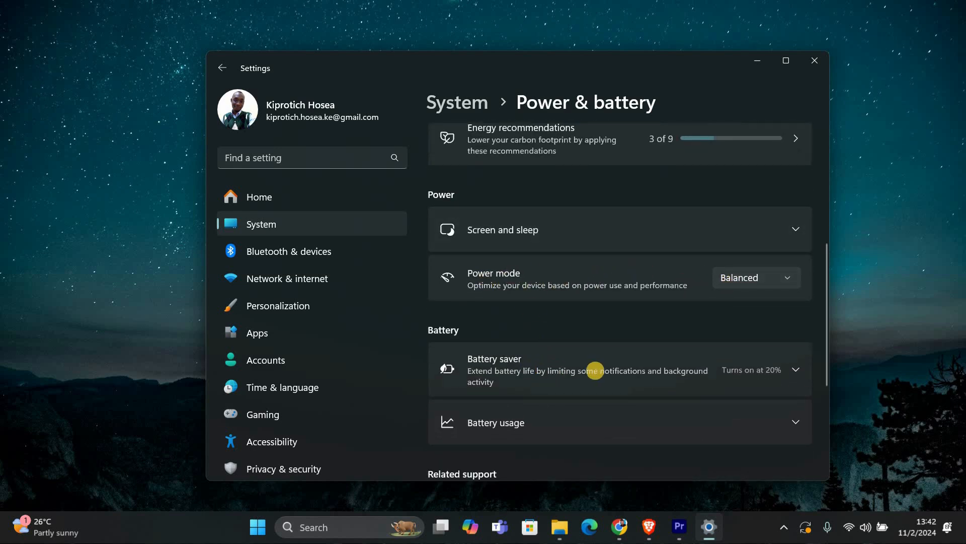
pyautogui.moveTo(699, 328)
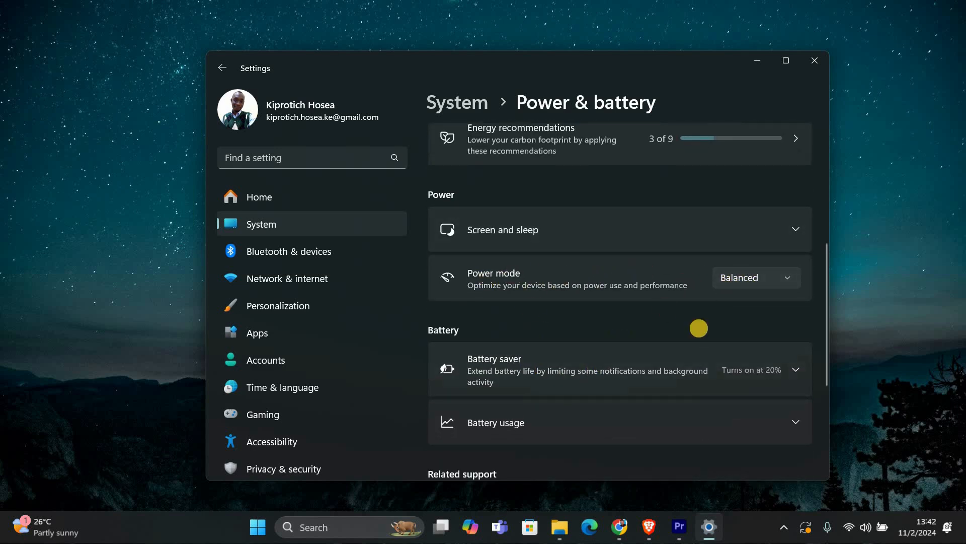
pyautogui.scroll(-3)
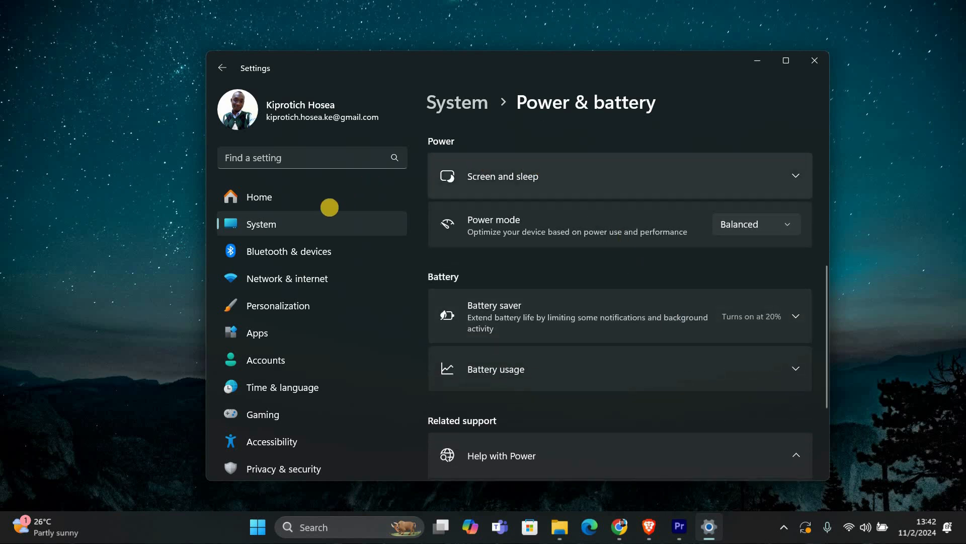
pyautogui.moveTo(317, 228)
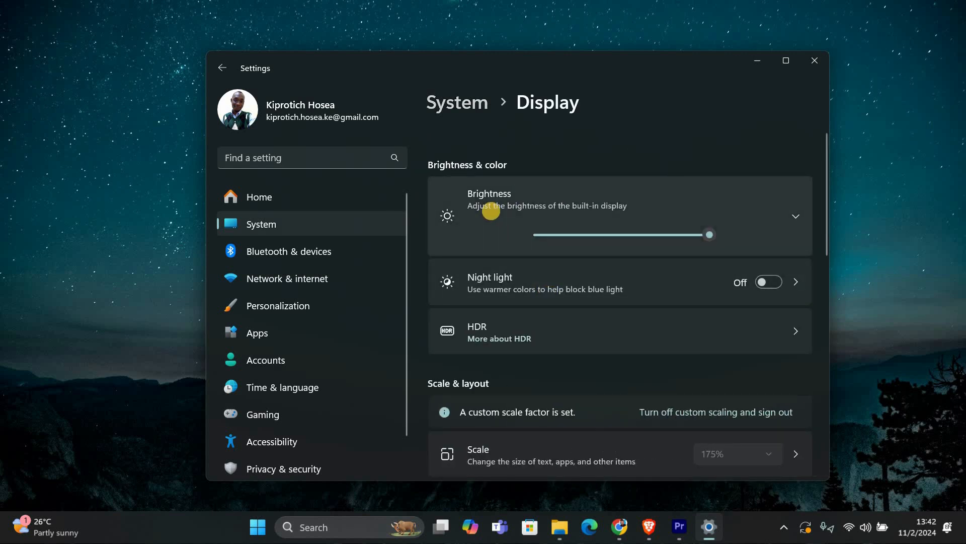
# Expand Brightness on System > Display and turn off 'Change brightness automatically when lighting changes'.
pyautogui.click(795, 215)
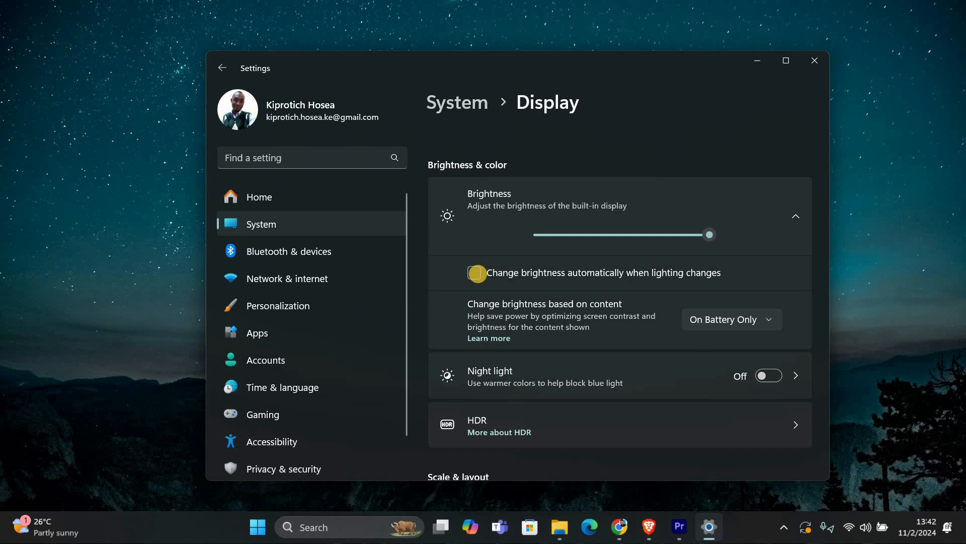
# From the Start right-click menu launch Device Manager and show actions for Intel(R) UHD Graphics 620.
pyautogui.rightClick(258, 527)
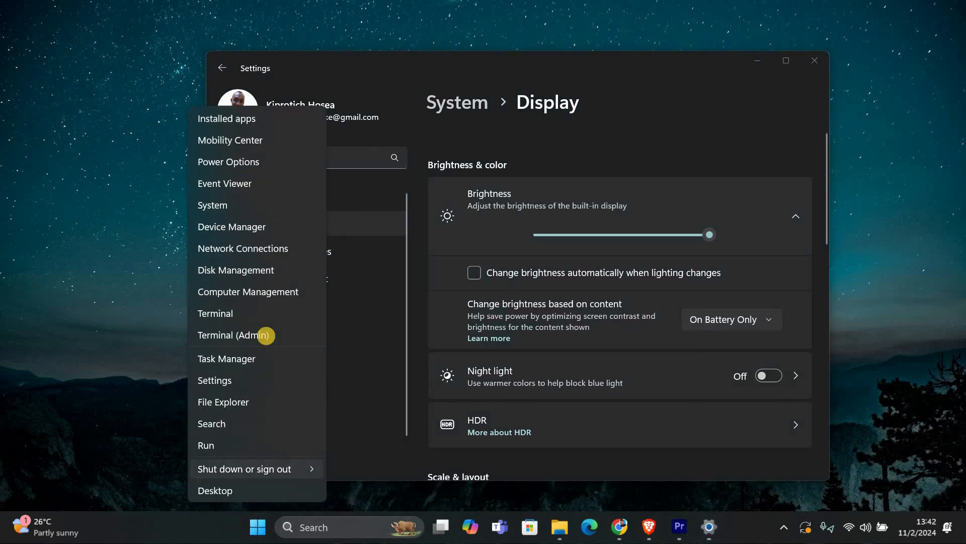
pyautogui.click(232, 226)
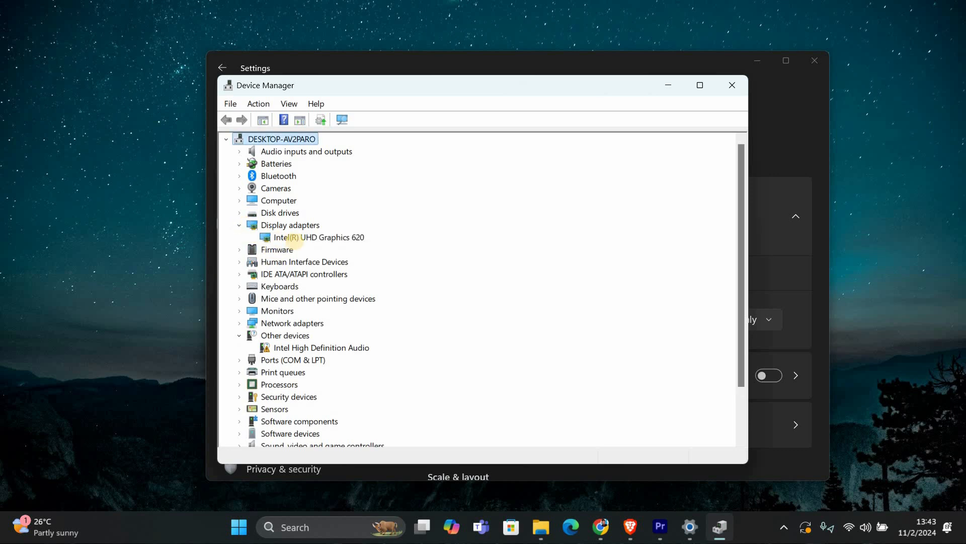
pyautogui.rightClick(319, 237)
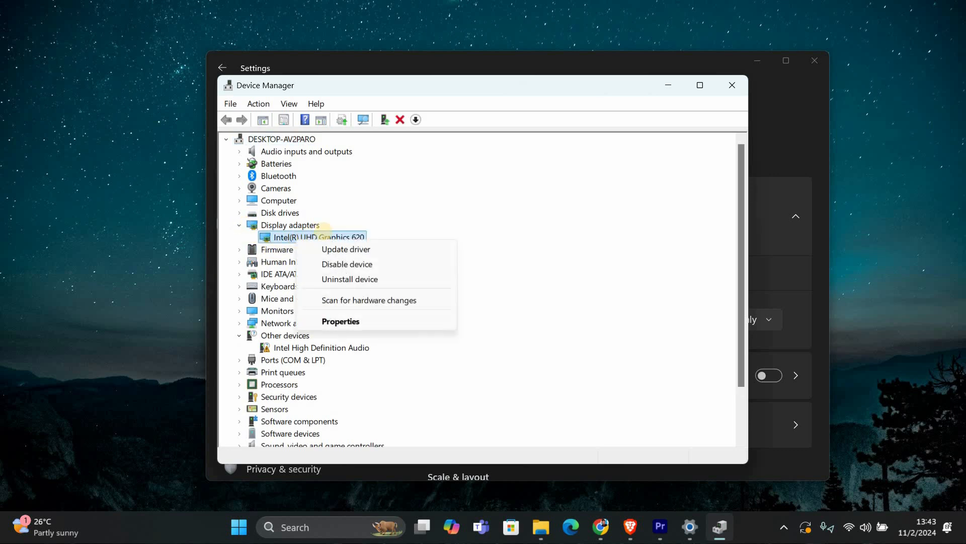
# Search automatically for a newer Intel UHD Graphics 620 driver, confirm it is up to date, and close Device Manager.
pyautogui.click(346, 249)
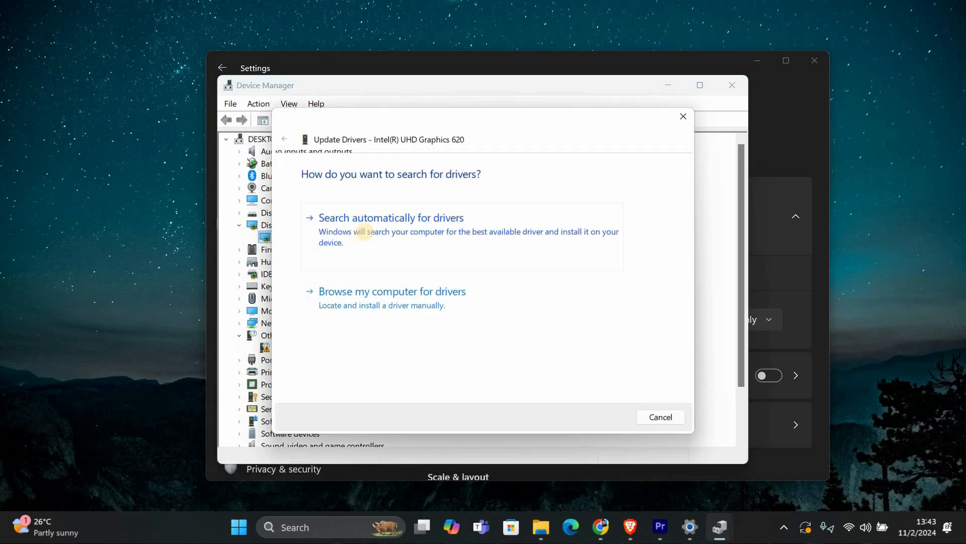
pyautogui.click(391, 217)
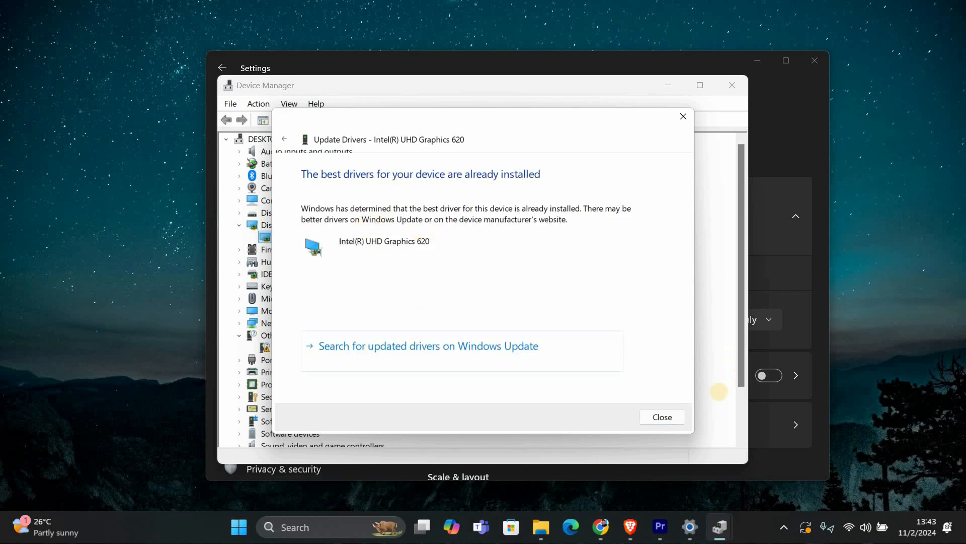
pyautogui.click(661, 416)
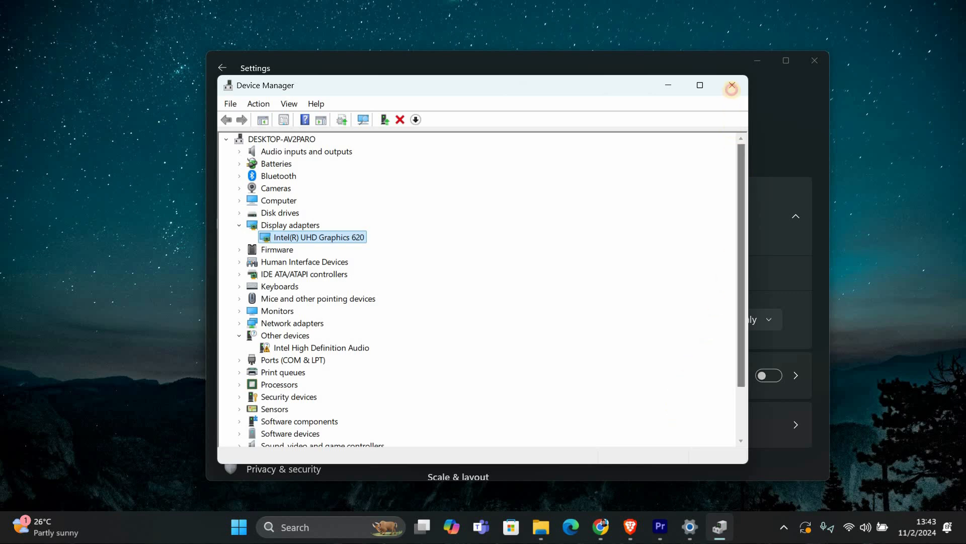
pyautogui.click(732, 84)
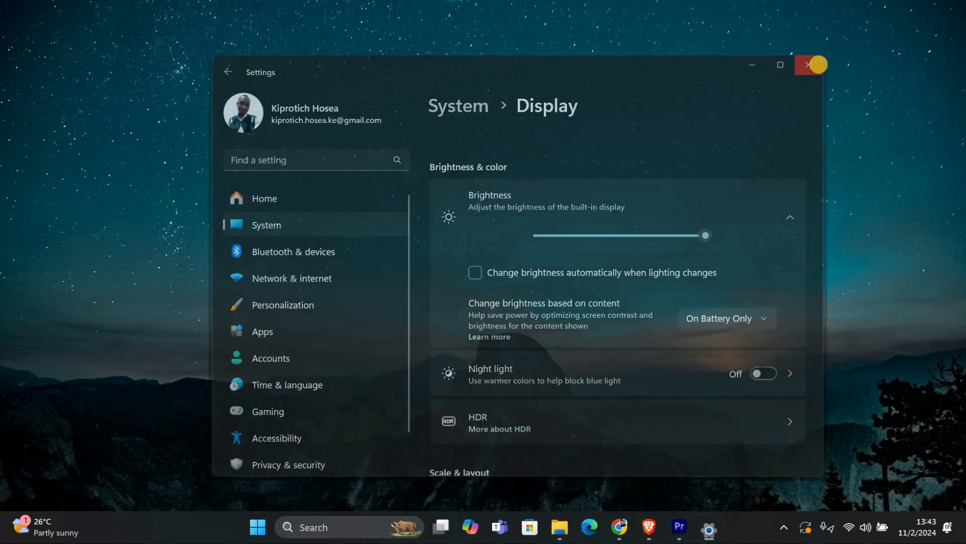
# Close the Settings window, leaving the Windows 11 desktop.
pyautogui.click(811, 65)
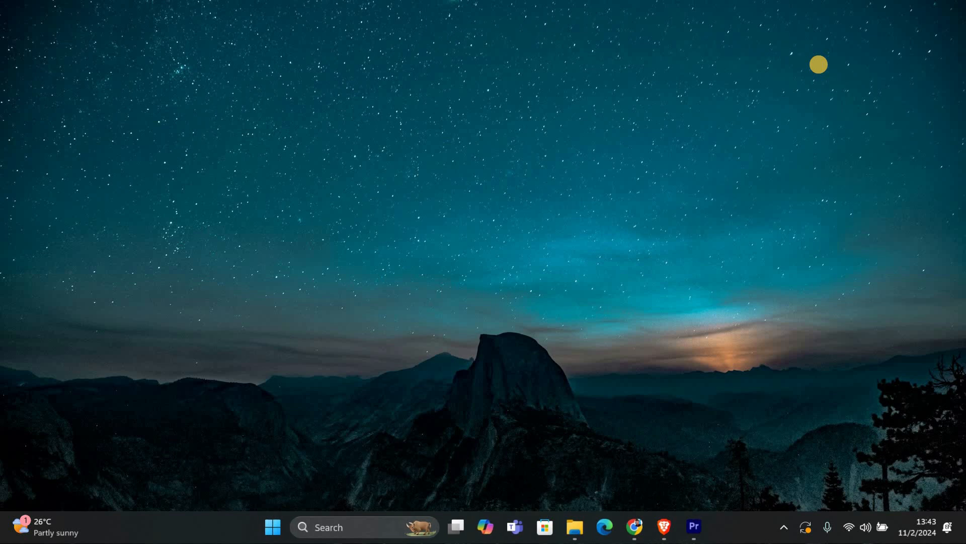